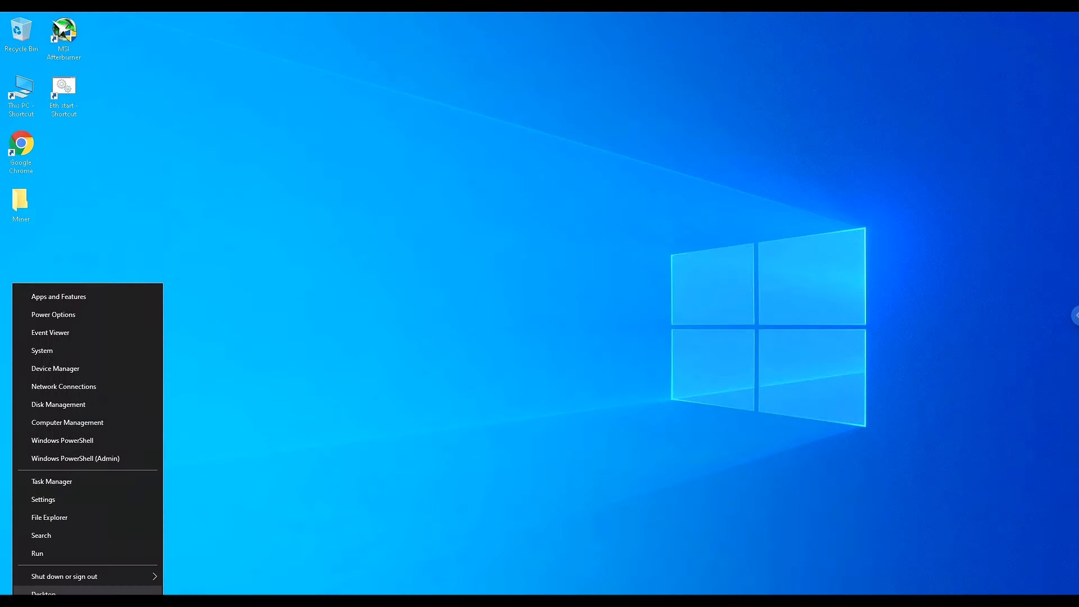
Step: Review the six GTX 1660 Super GPUs listed in Device Manager and close it
left_click(82, 379)
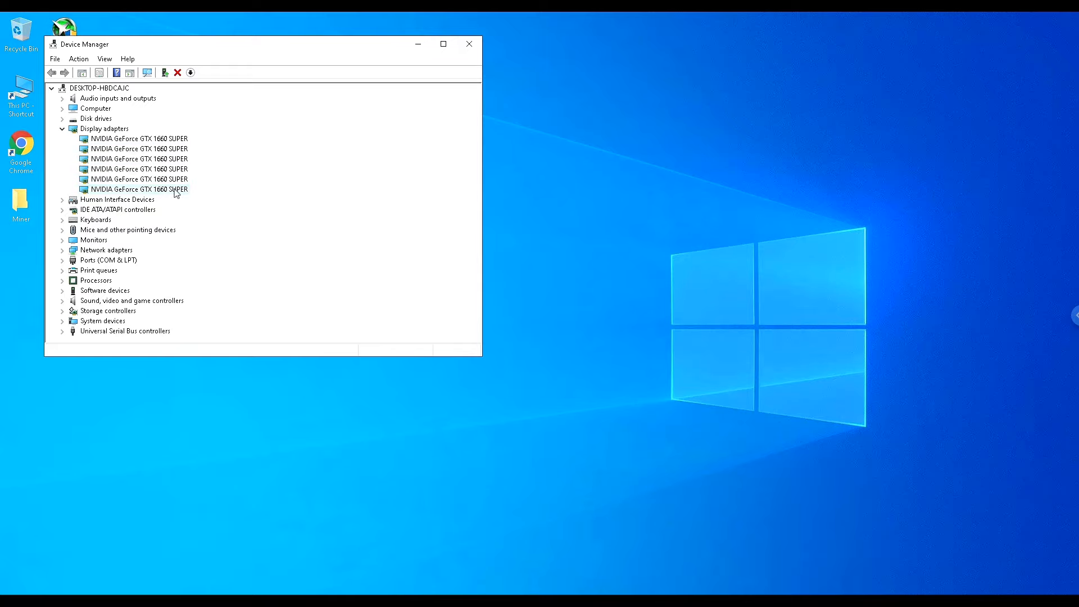
left_click(470, 44)
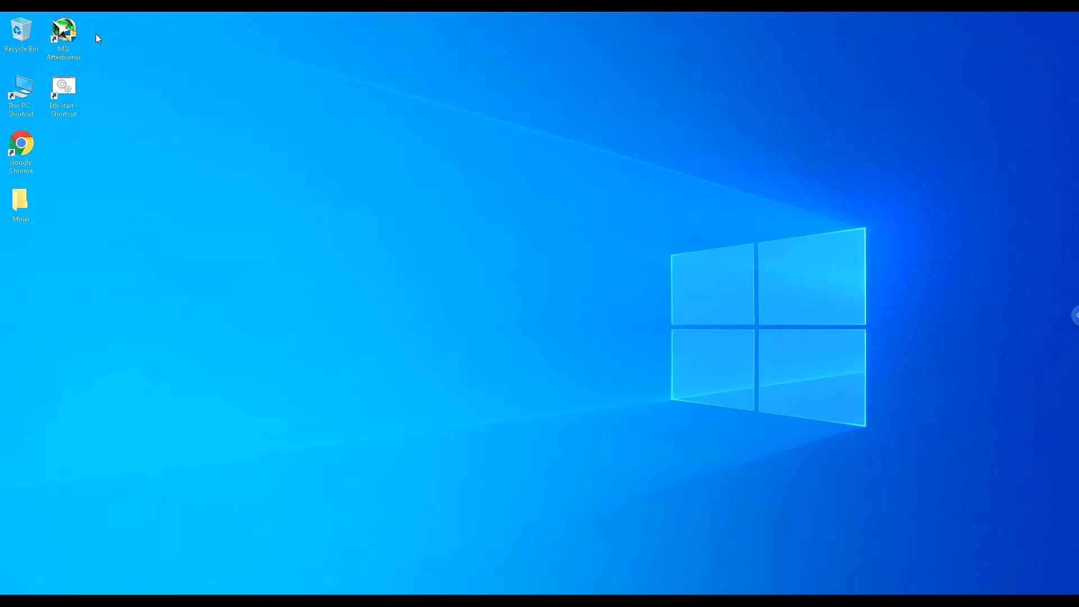
Step: Launch MSI Afterburner with admin rights and view the 65% power limit, +800 memory clock settings
double_click(63, 33)
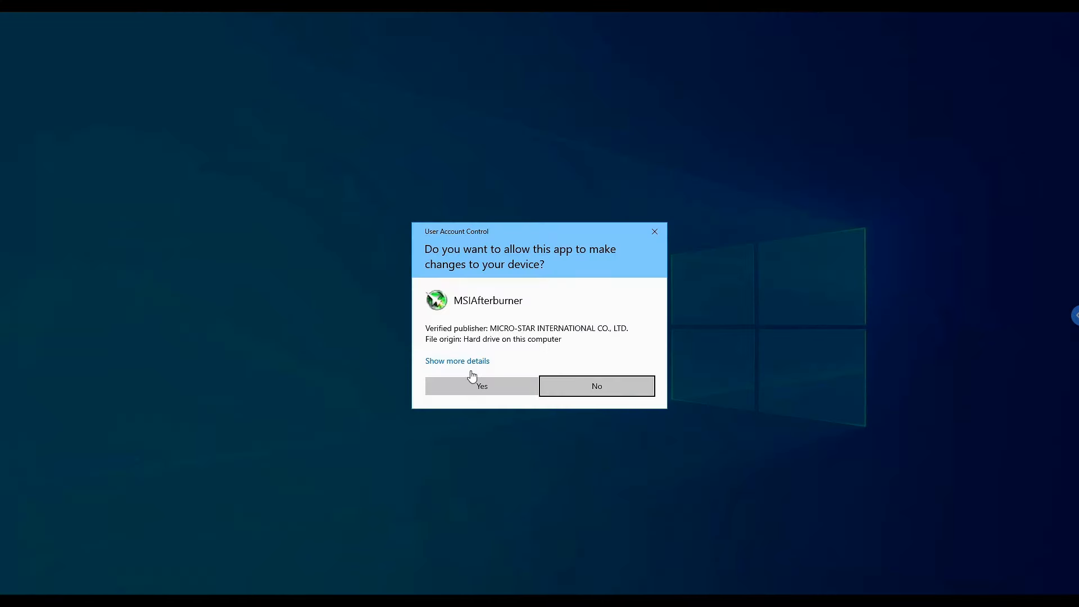
left_click(480, 385)
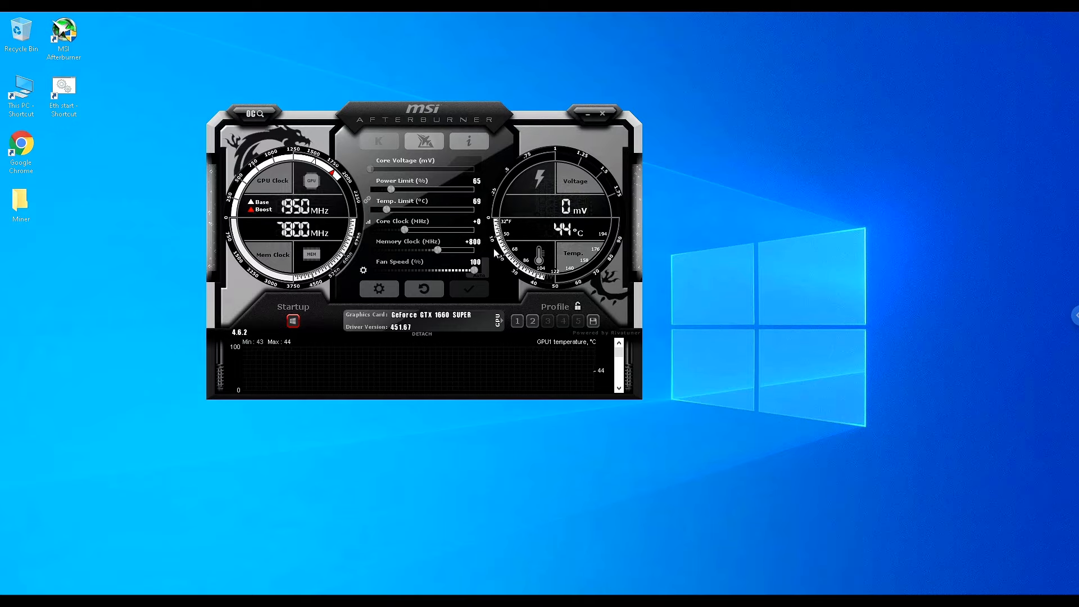
left_click(495, 320)
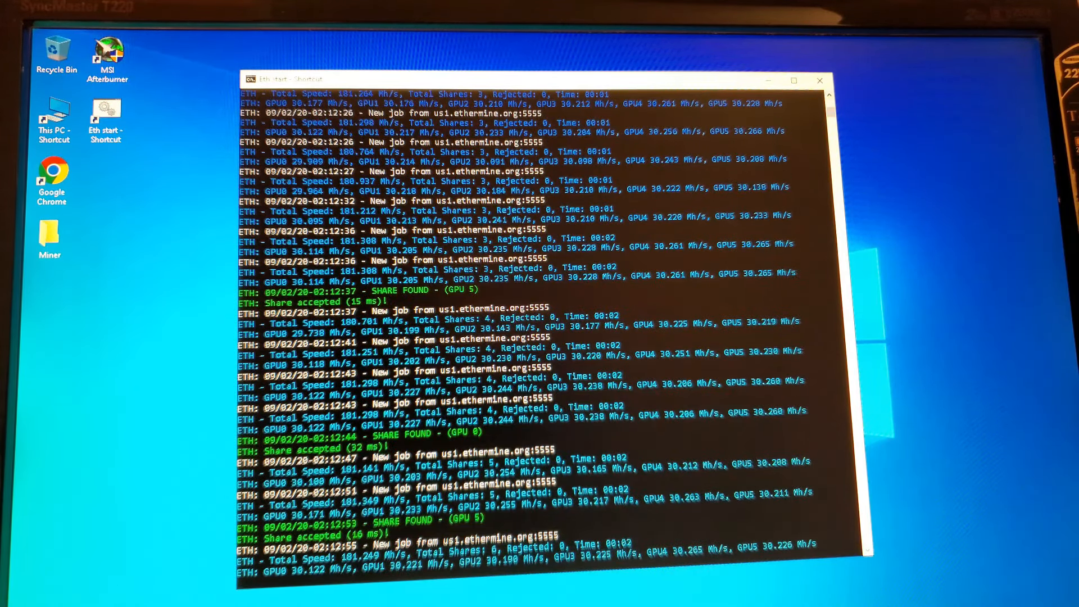
Step: Scroll the Claymore console log to check six GPUs near 30 Mh/s each, ~181 Mh/s total, shares accepted
scroll("down", 3)
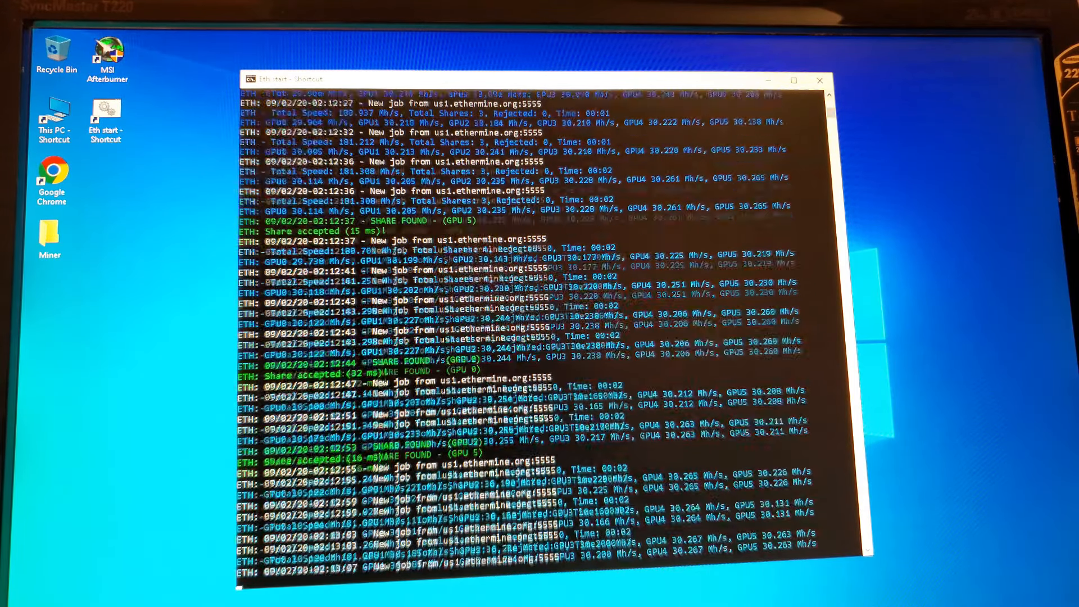